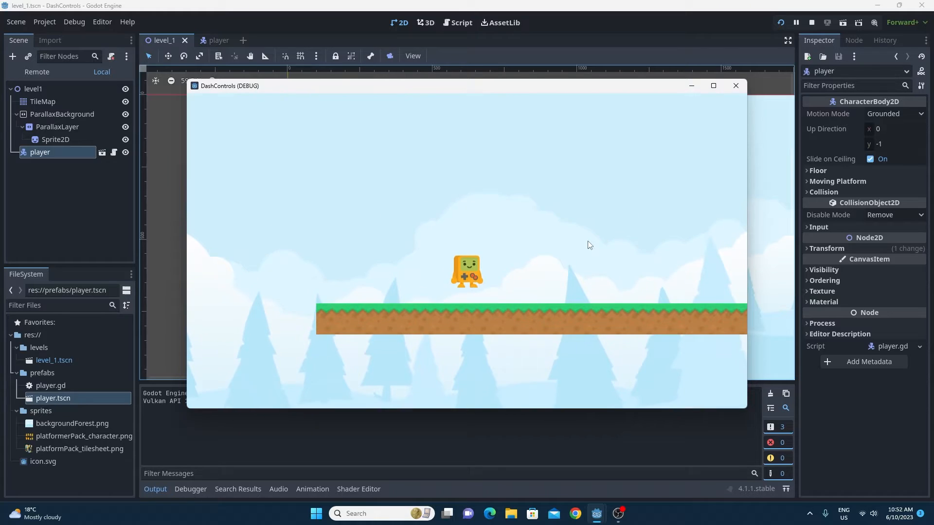
# Stop the running DashControls game and select the player node to reach its script
pyautogui.click(735, 85)
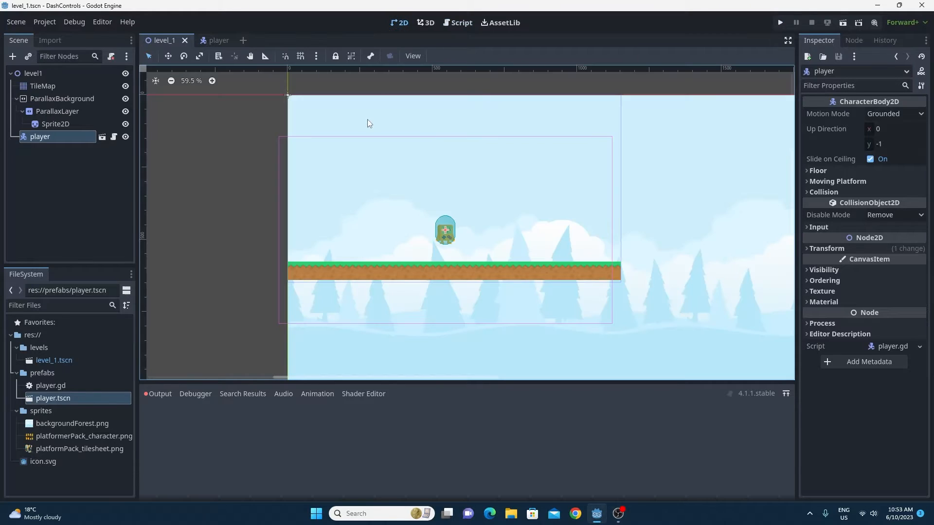
pyautogui.click(42, 86)
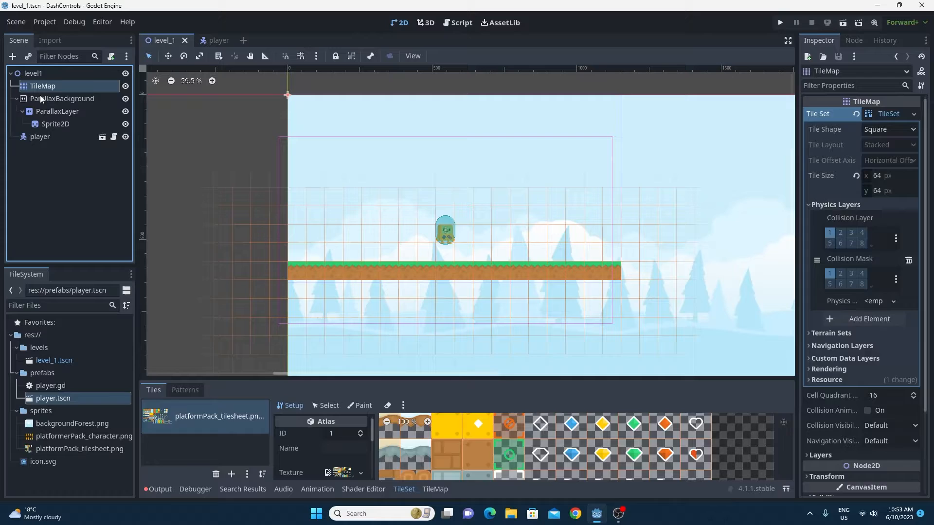
pyautogui.click(40, 136)
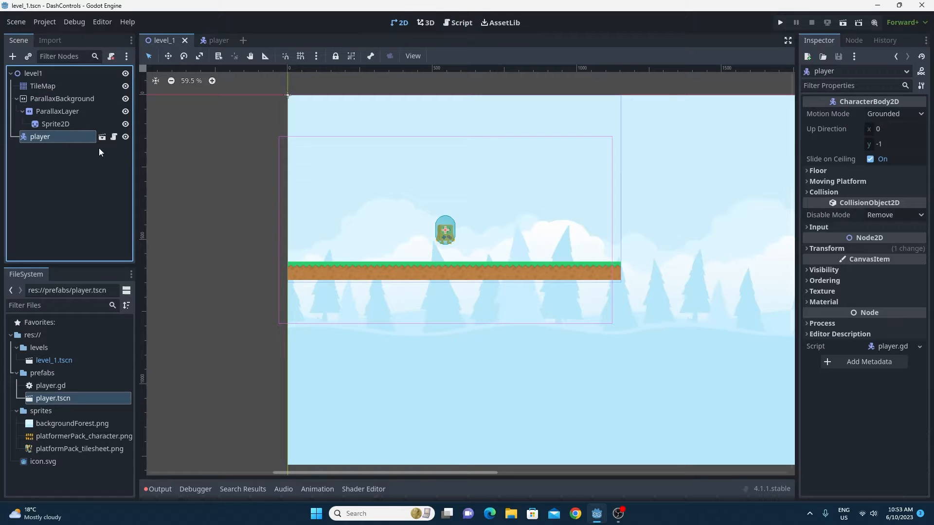
pyautogui.moveTo(113, 137)
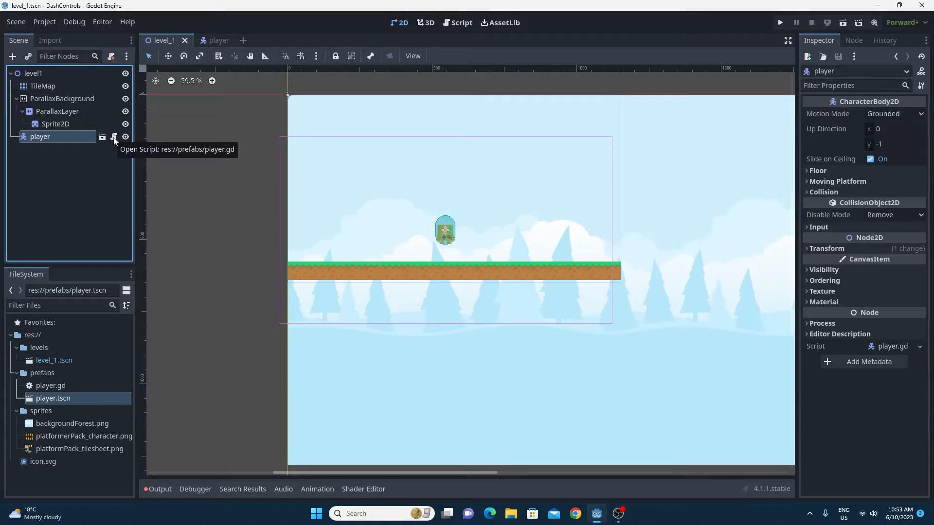
pyautogui.moveTo(86, 141)
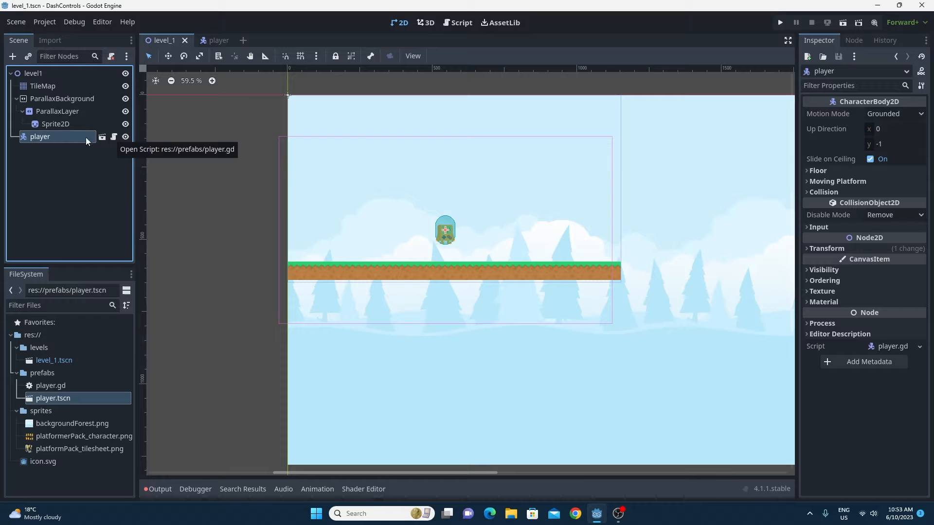
pyautogui.moveTo(73, 142)
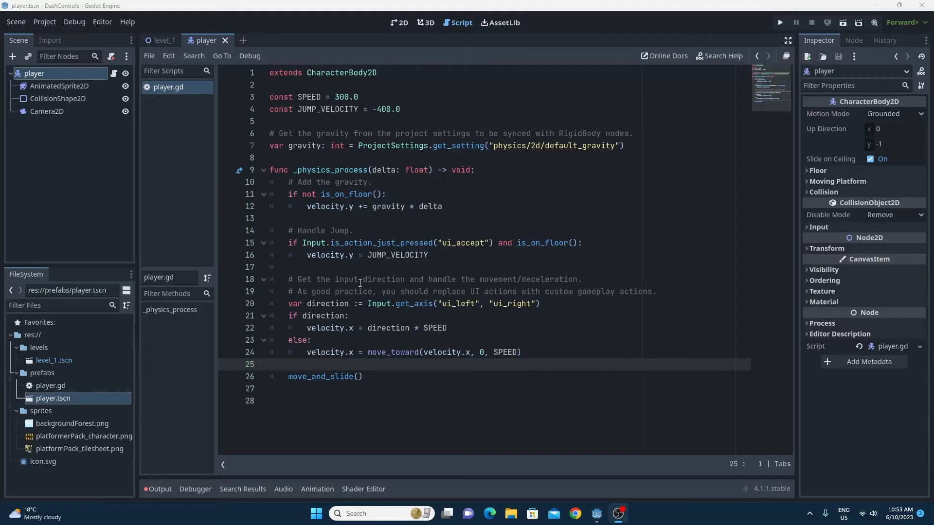
pyautogui.moveTo(354, 266)
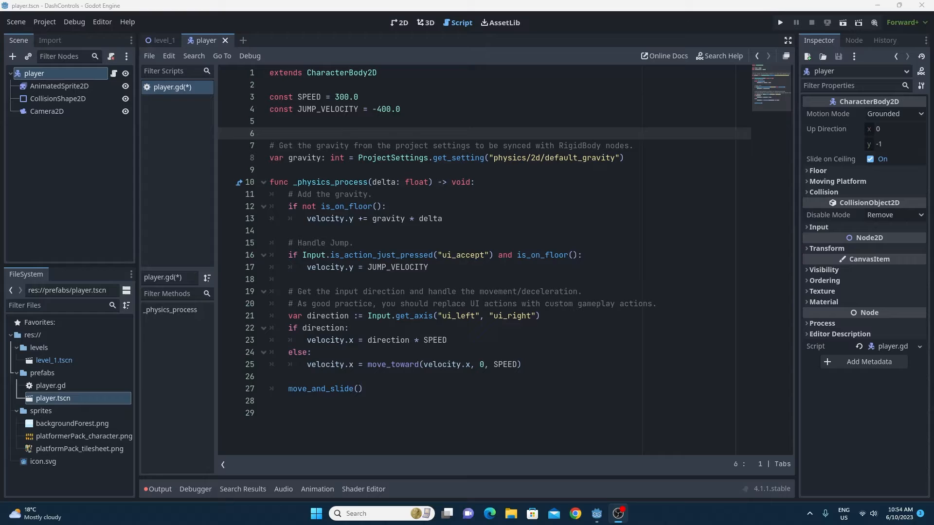
# Add const DASH_SPEED = 900.0 and var dashing = false below JUMP_VELOCITY, then save
pyautogui.press('Return')
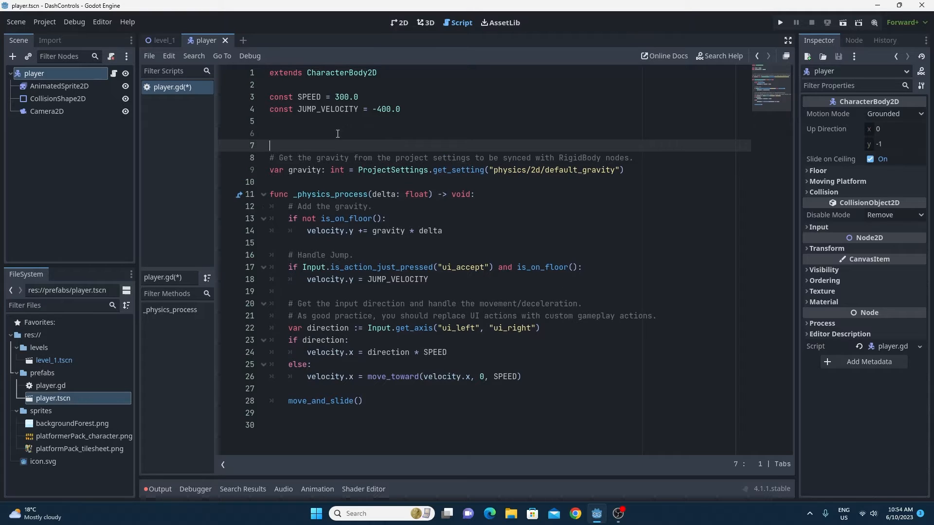
pyautogui.write('const')
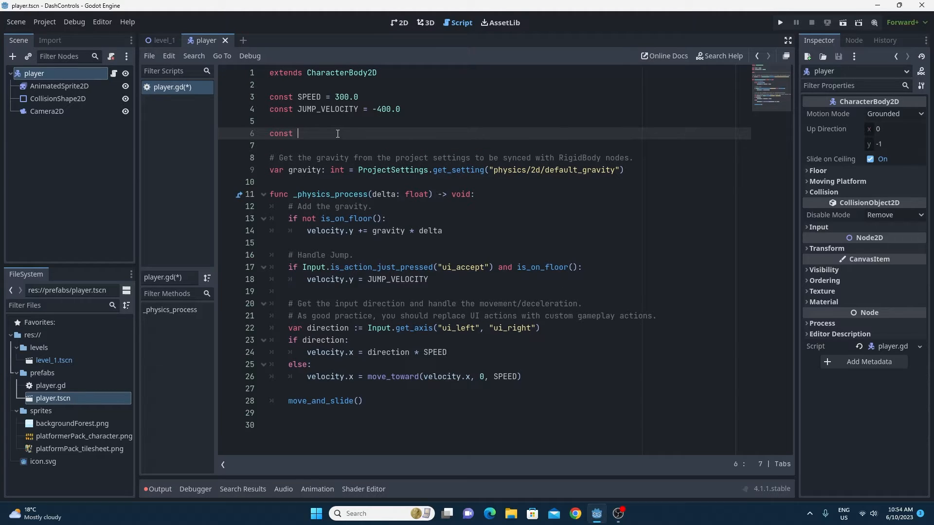
pyautogui.write('DASH_SPEED =')
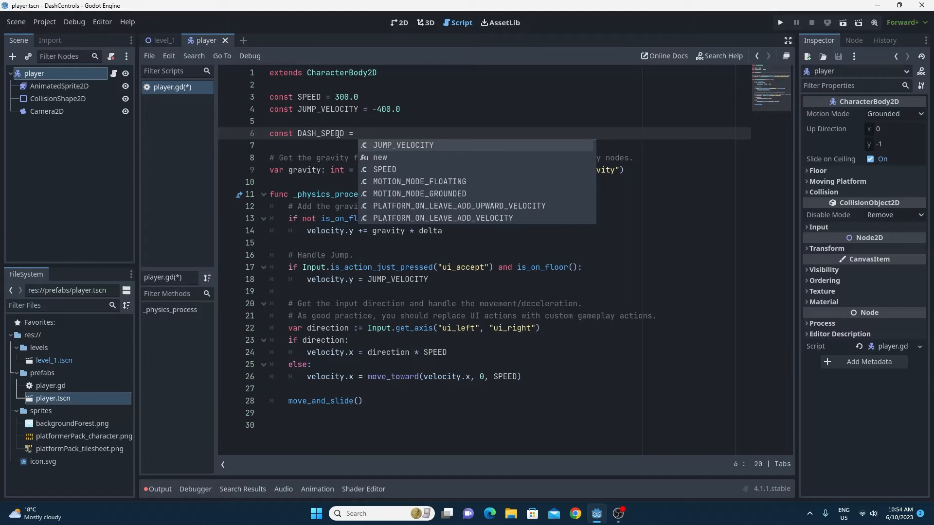
pyautogui.write('900.0')
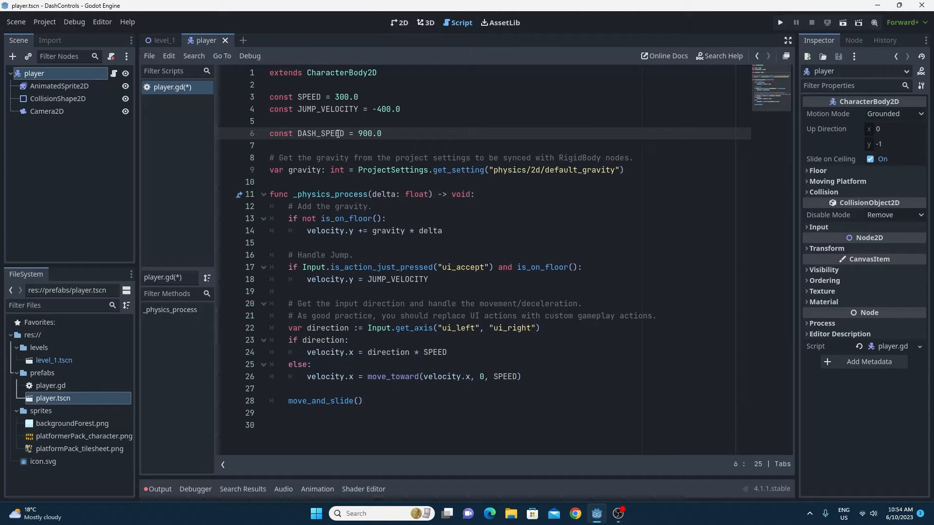
pyautogui.write('var')
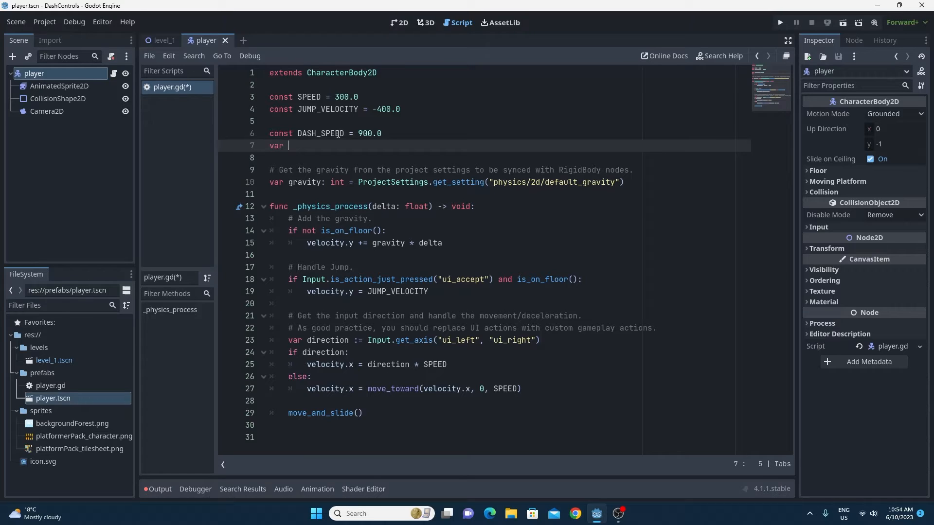
pyautogui.write('dashing')
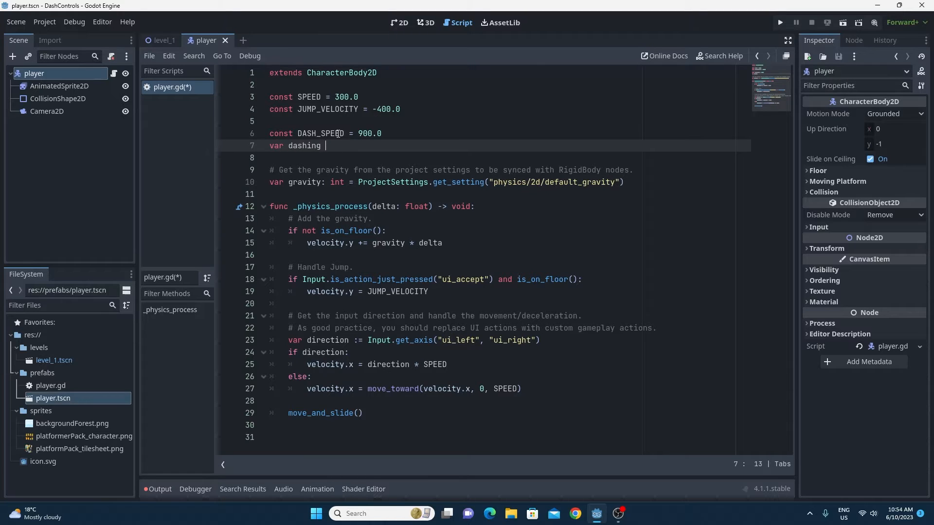
pyautogui.write('= false')
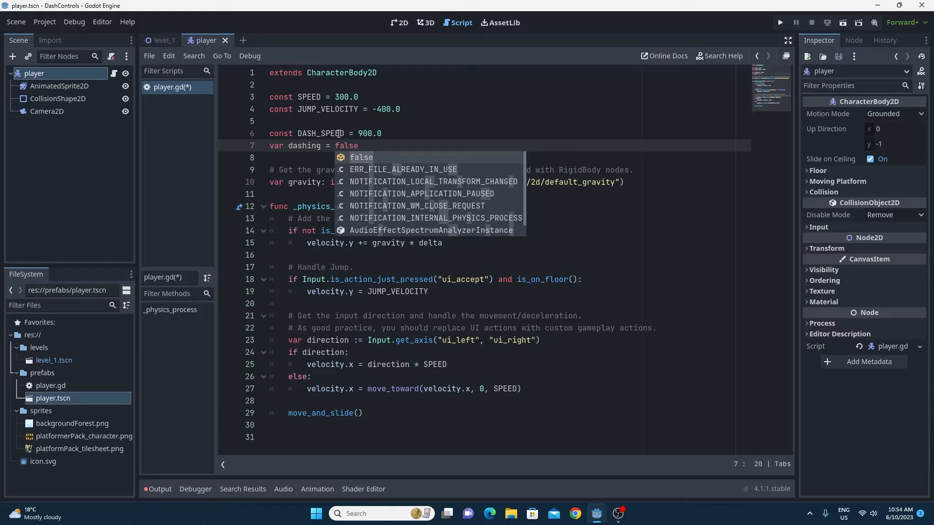
pyautogui.press('Escape')
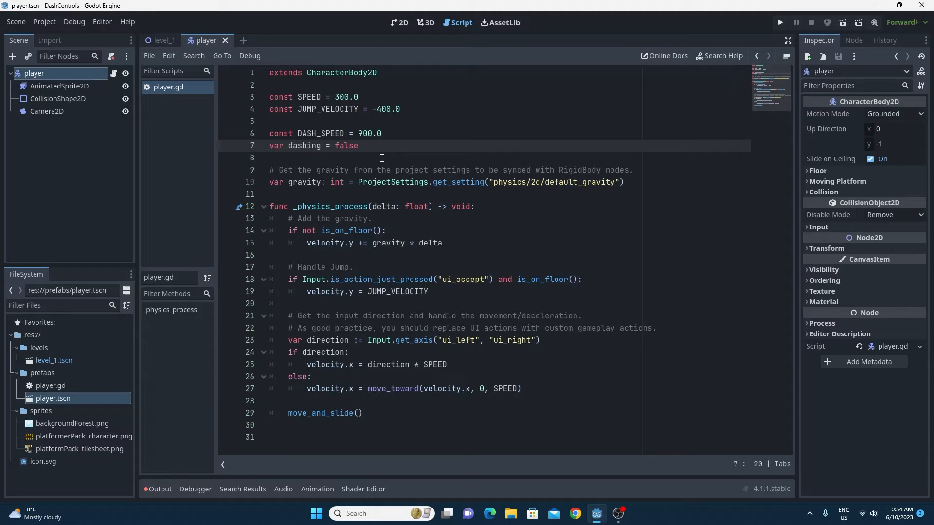
# Inside the direction check, branch on dashing to use DASH_SPEED, else the normal SPEED
pyautogui.click(451, 365)
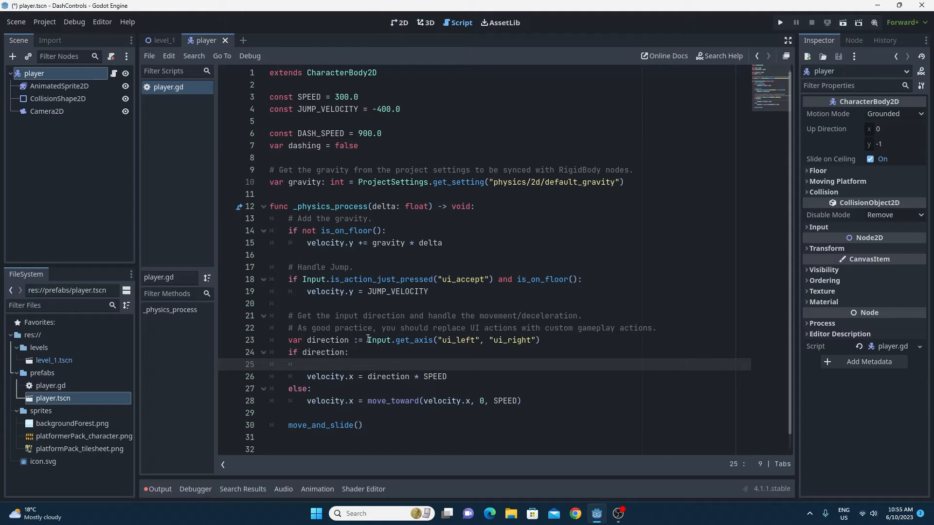
pyautogui.write('if dashing:')
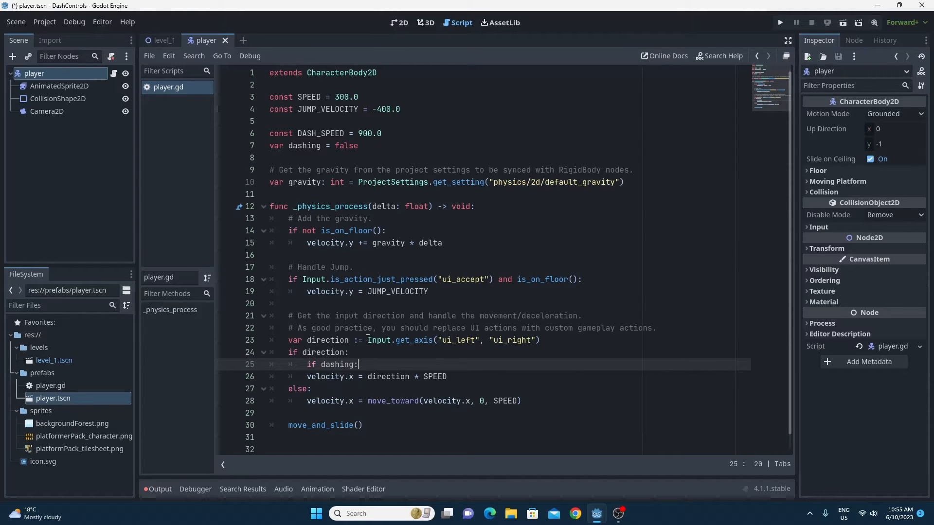
pyautogui.press('enter')
pyautogui.write('velocity.x = direction * SPEED')
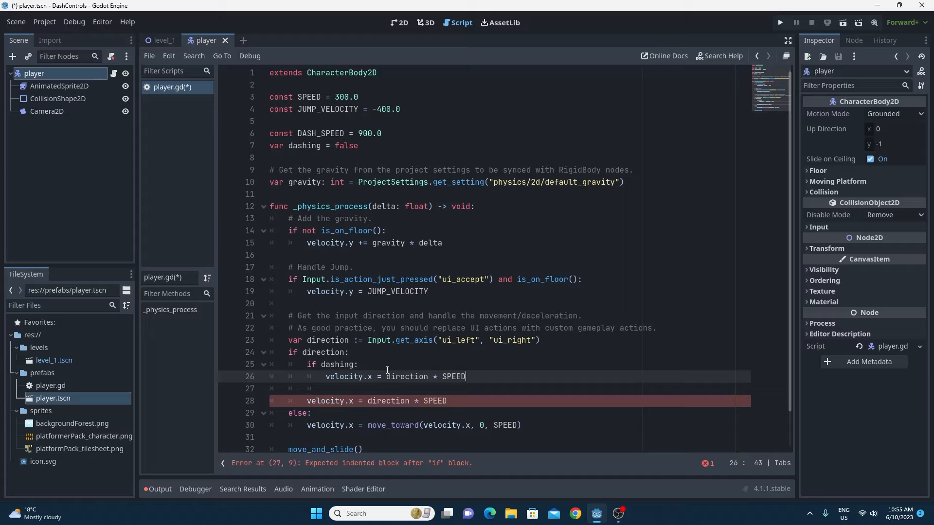
pyautogui.write('else:')
pyautogui.write('DASH_')
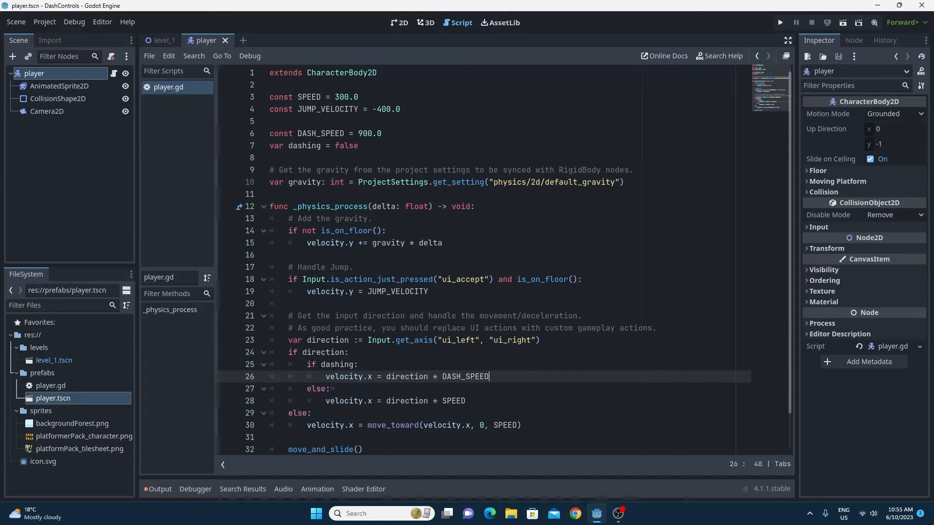
# Add a 'dash' action to the project Input Map bound to the Down key and close the settings
pyautogui.click(43, 22)
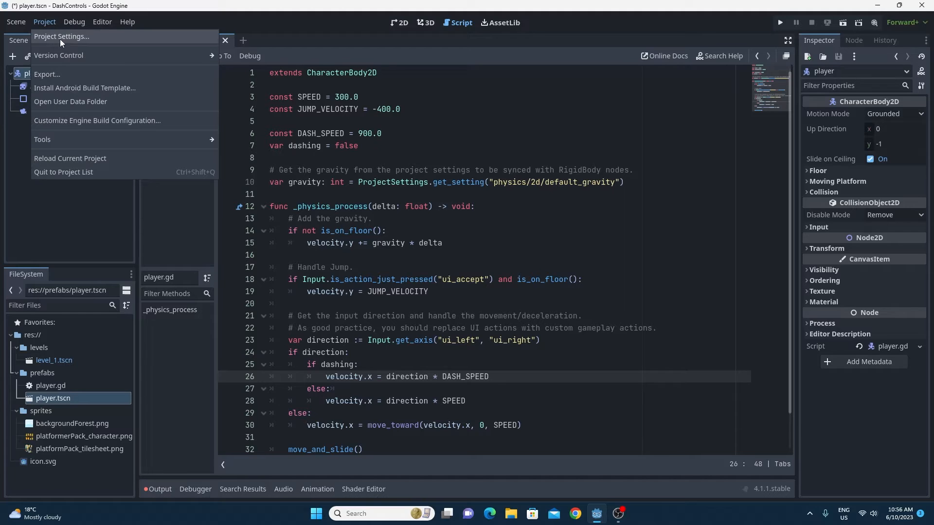
pyautogui.click(61, 36)
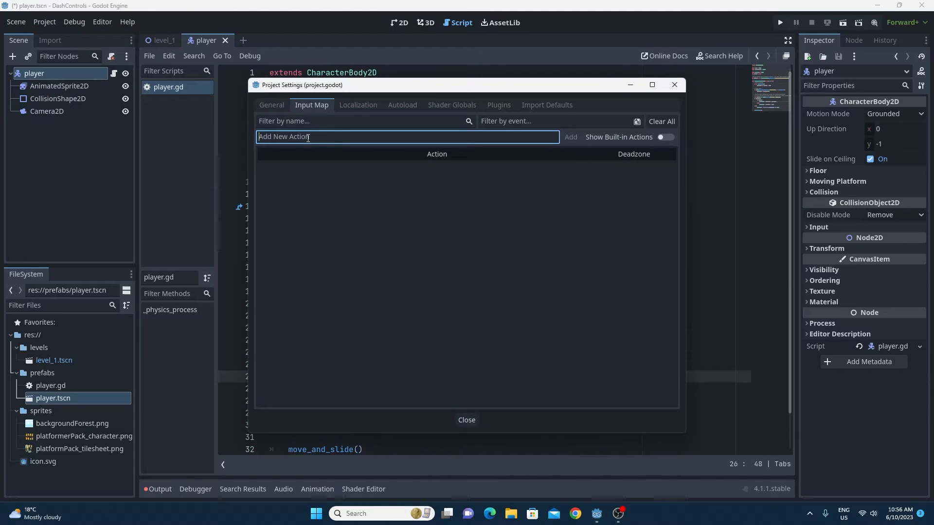
pyautogui.click(569, 137)
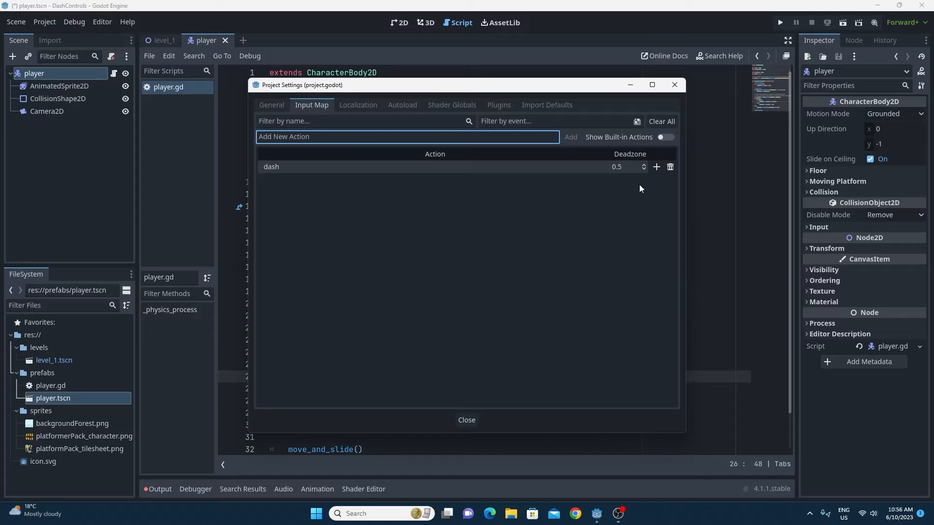
pyautogui.click(655, 166)
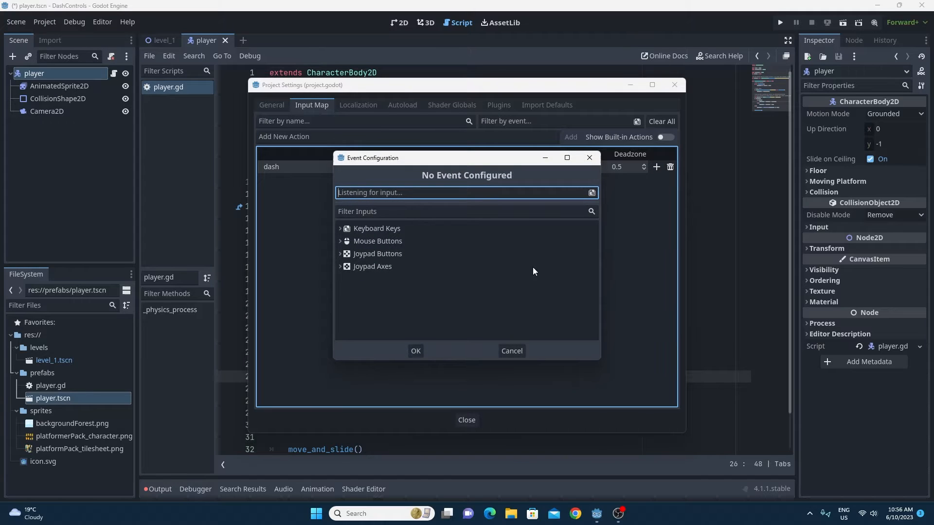
pyautogui.click(415, 351)
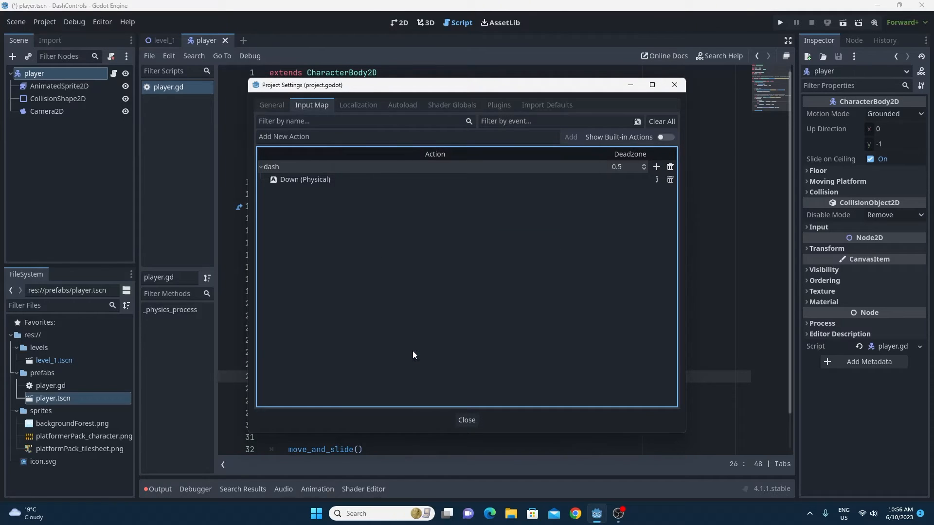
pyautogui.click(466, 420)
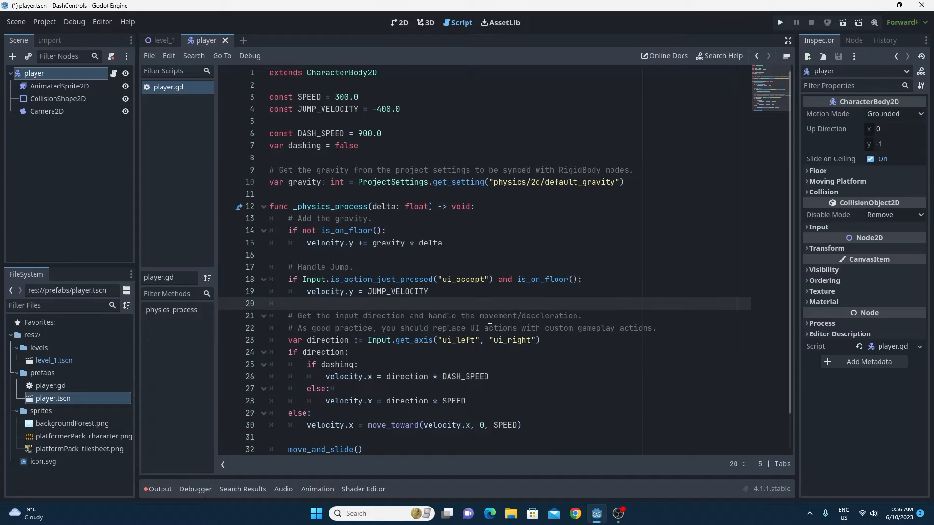
# Set dashing = true when Input.is_action_just_pressed("dash"), then run the game
pyautogui.write('if')
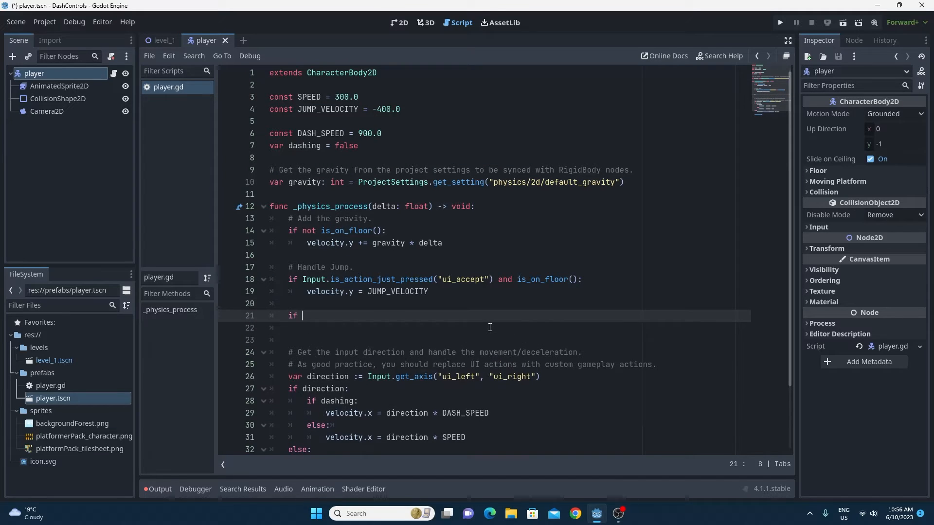
pyautogui.write('Input.')
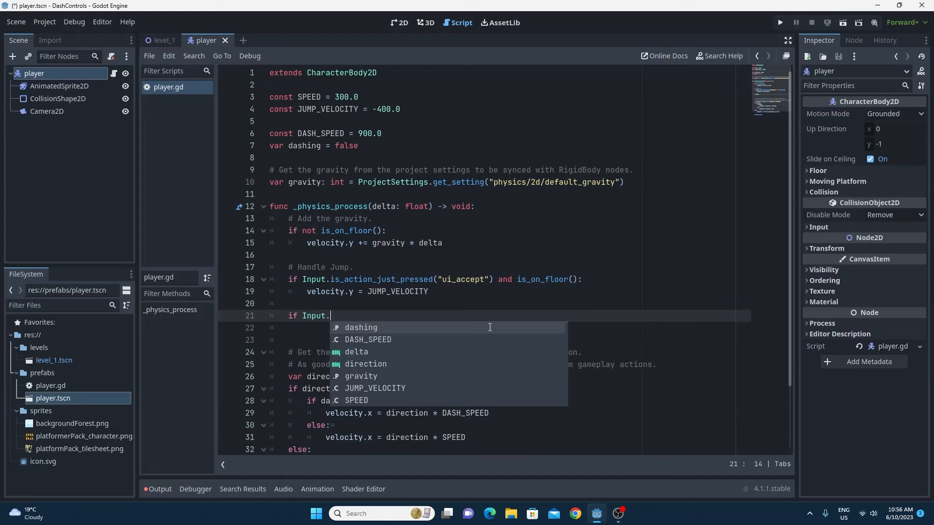
pyautogui.write('is_action_just_pressed("dash"):')
pyautogui.click(485, 328)
pyautogui.write('dashing')
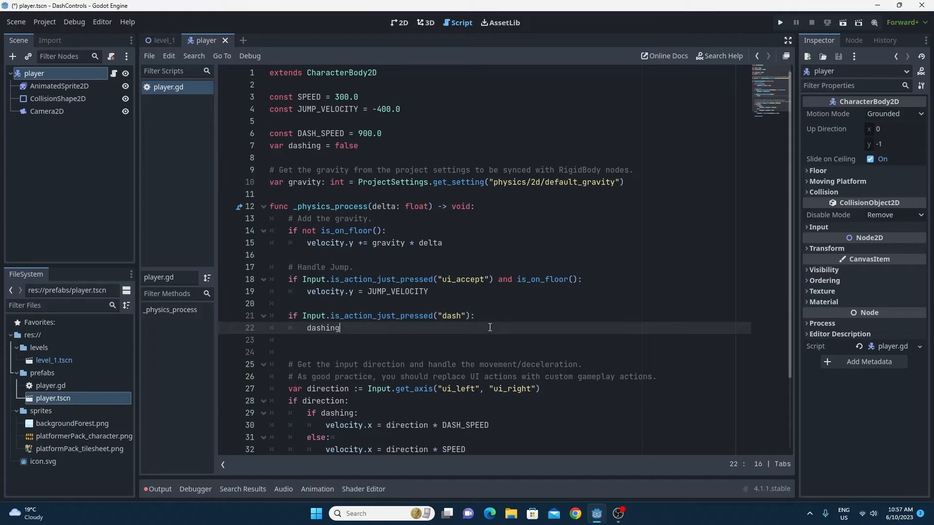
pyautogui.write('= true')
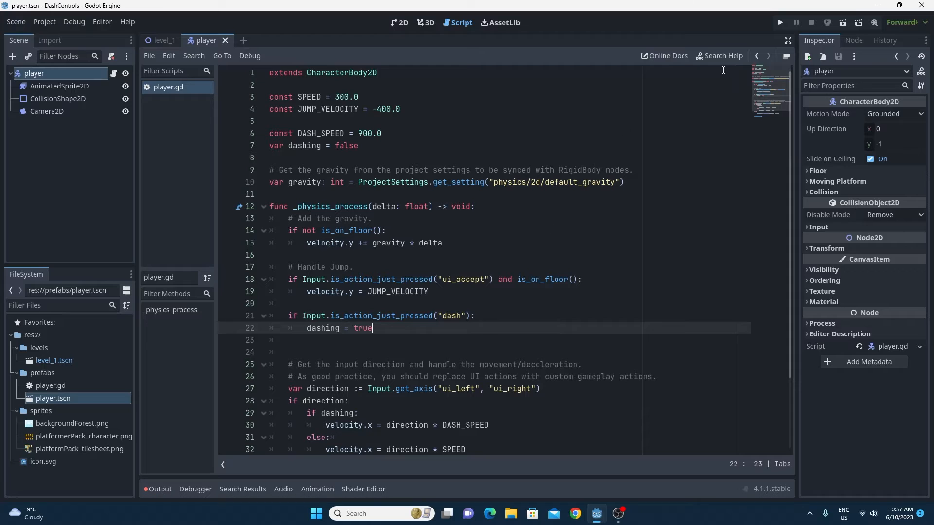
pyautogui.click(779, 23)
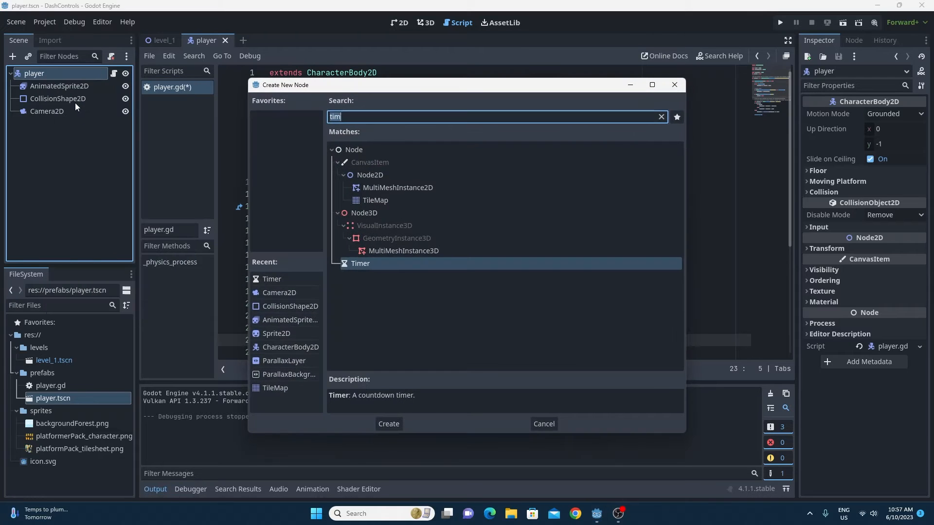
# Add a Timer child dash_timer under player with a 0.2 second Wait Time
pyautogui.click(676, 117)
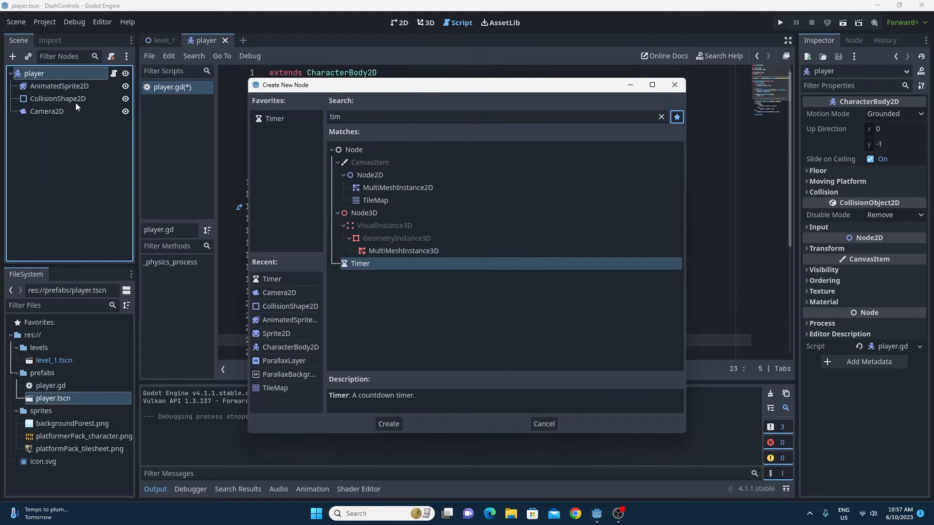
pyautogui.click(388, 423)
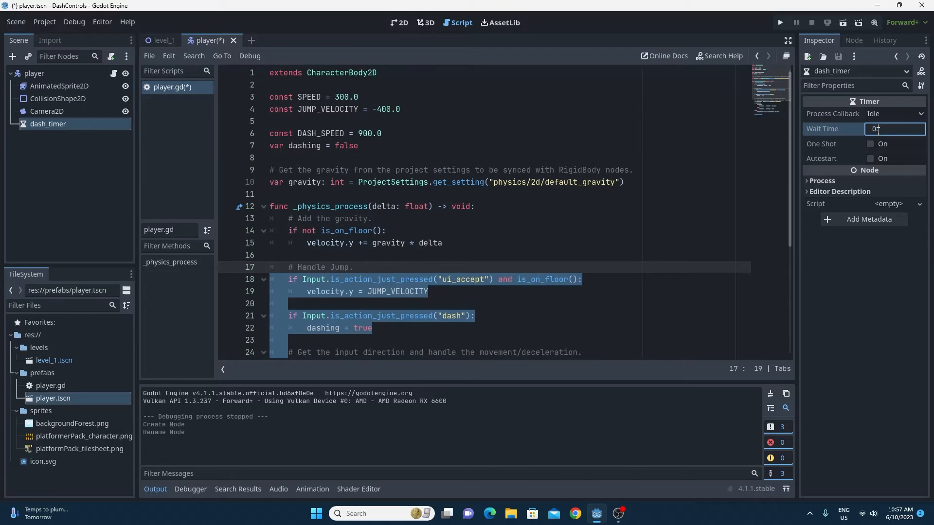
pyautogui.write('0.2')
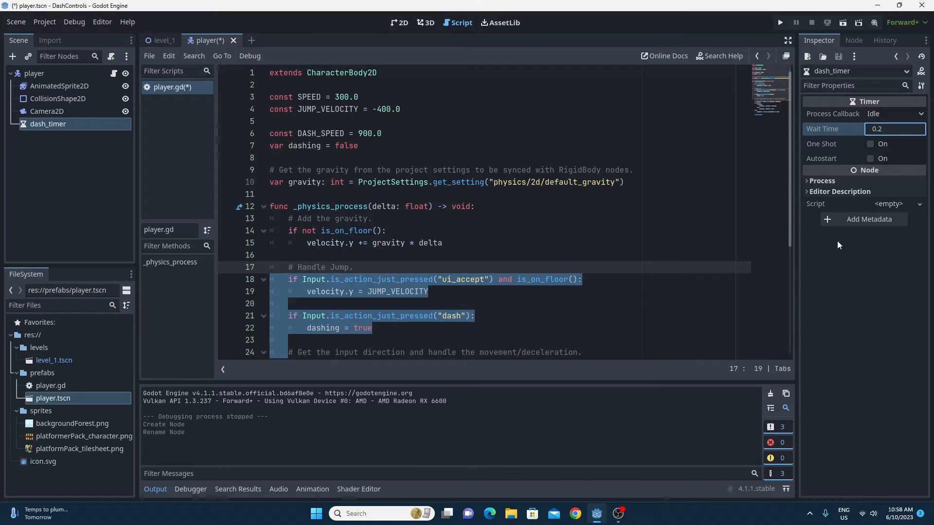
pyautogui.click(892, 128)
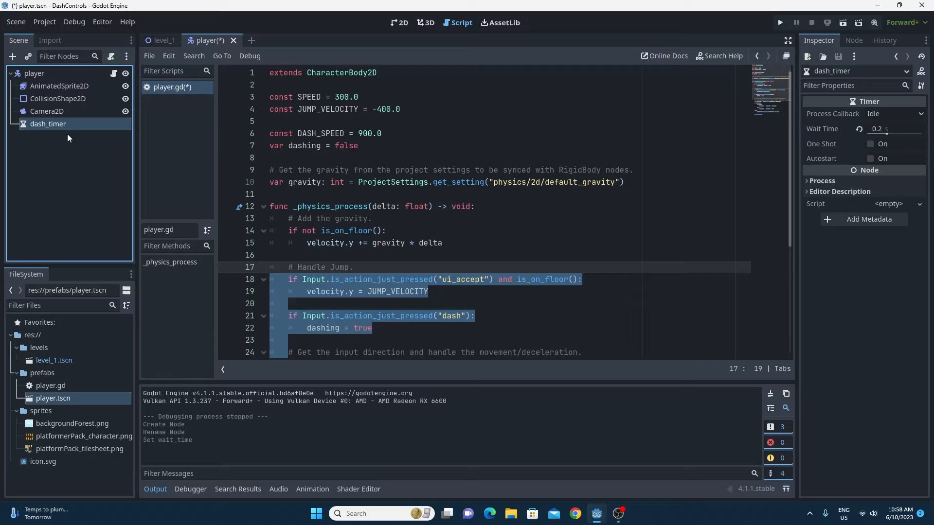
# Connect dash_timer's timeout() to player.gd and set dashing = false in the handler with a comment
pyautogui.click(852, 40)
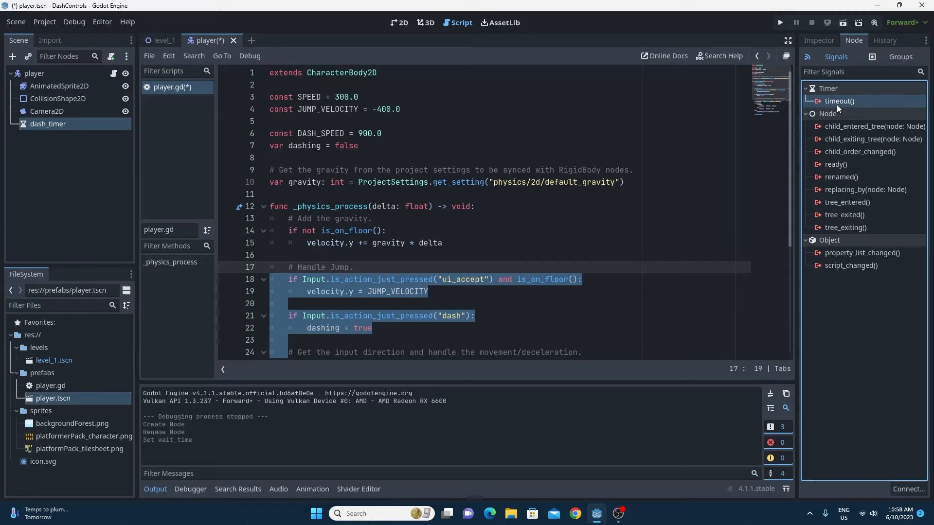
pyautogui.doubleClick(839, 101)
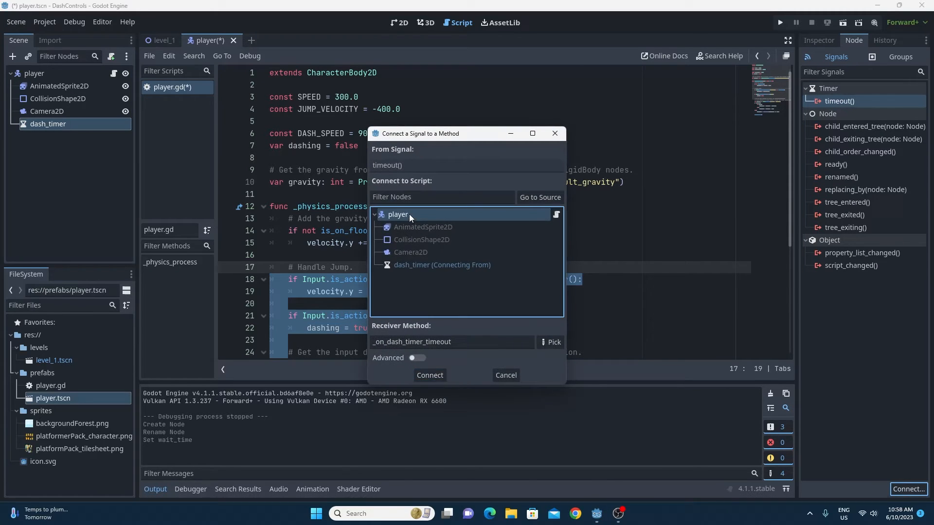
pyautogui.click(429, 376)
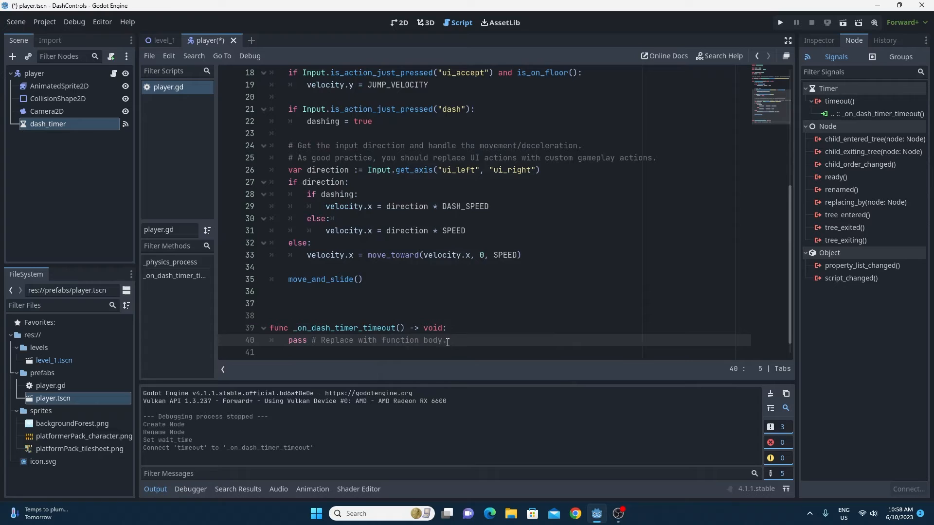
pyautogui.write('dashing = false')
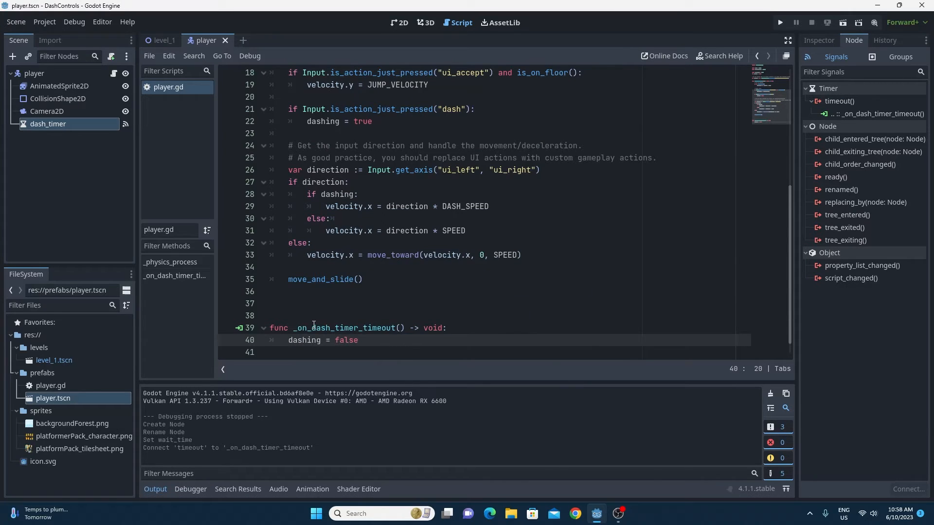
pyautogui.write('#mak')
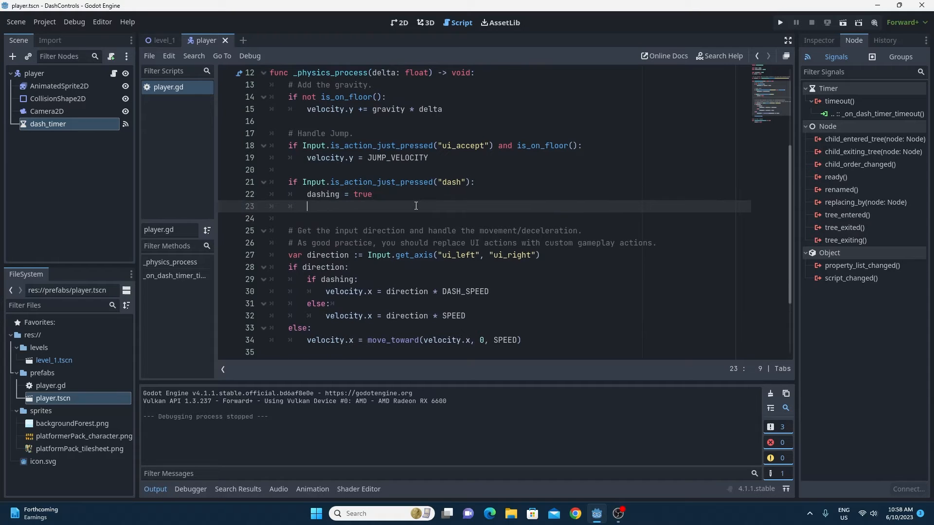
# Call $dash_timer.start() when dashing begins, then test-run the game and close it
pyautogui.write('$dash')
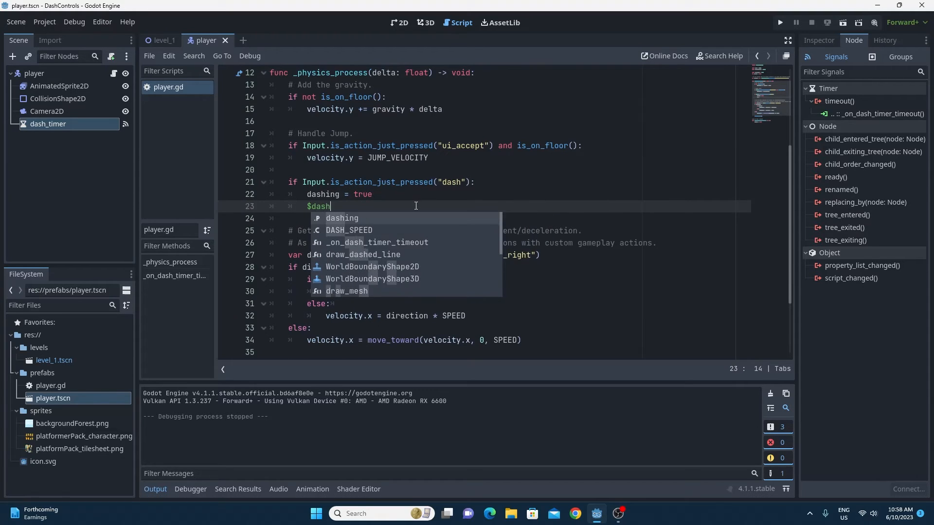
pyautogui.write('_timer.start(')
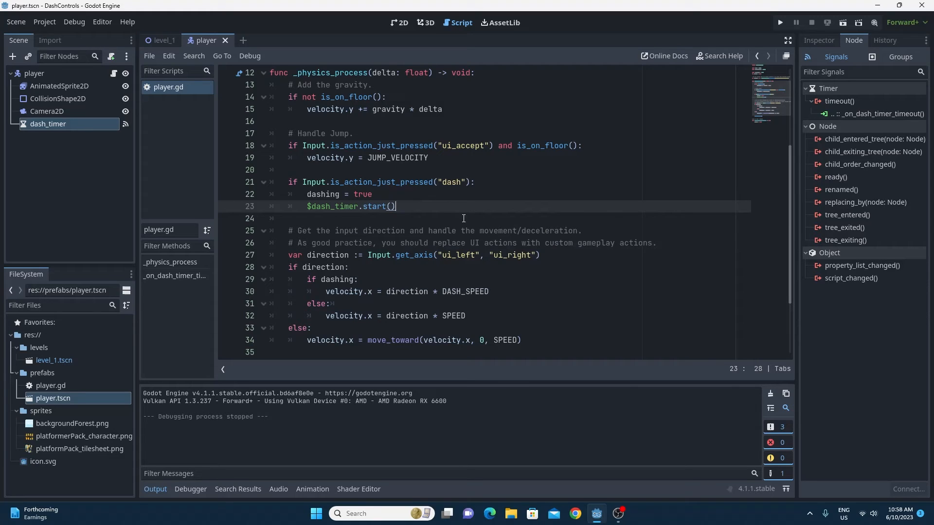
pyautogui.moveTo(611, 118)
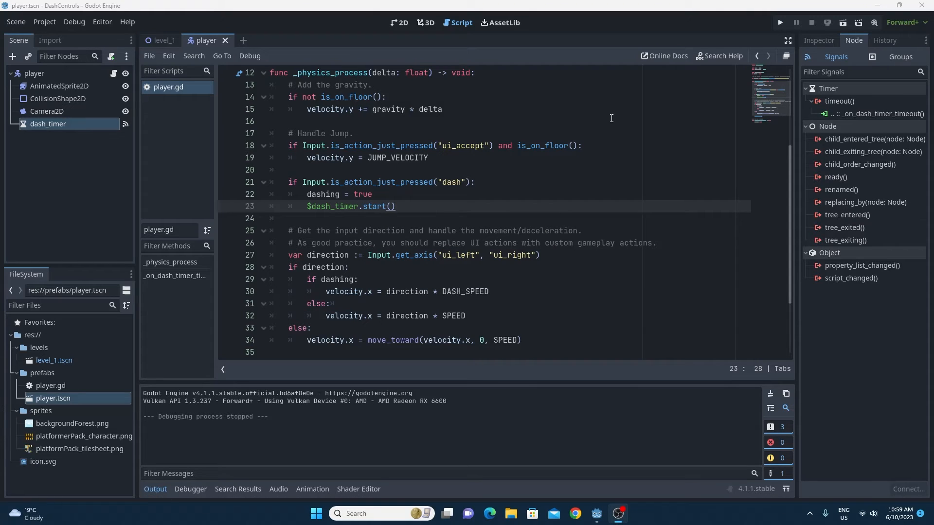
pyautogui.click(778, 22)
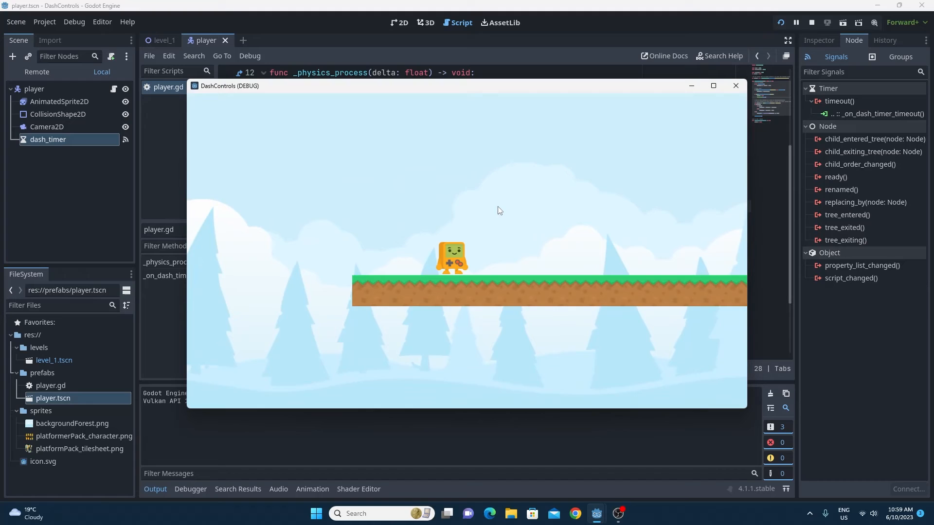
pyautogui.click(734, 86)
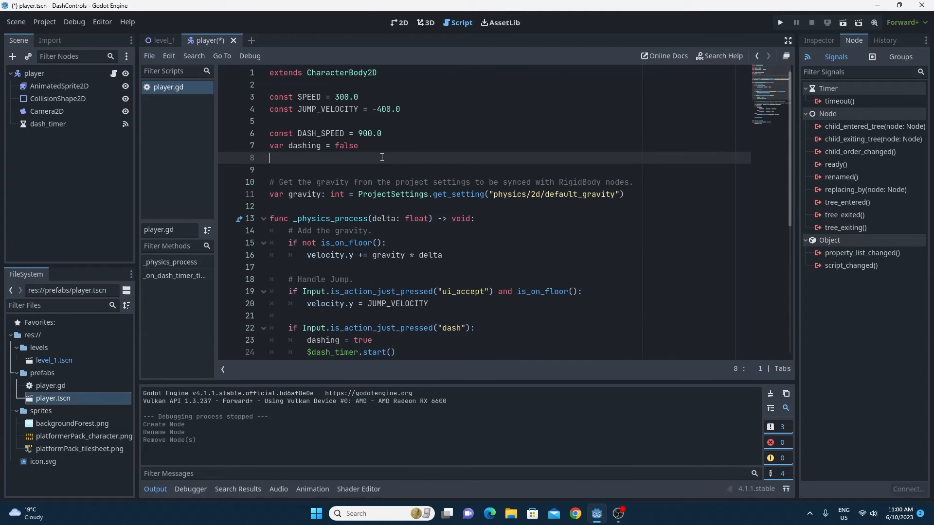
# Declare var can_dash and require 'and can_dash' in the dash condition, then begin adding a child node
pyautogui.write('var can_')
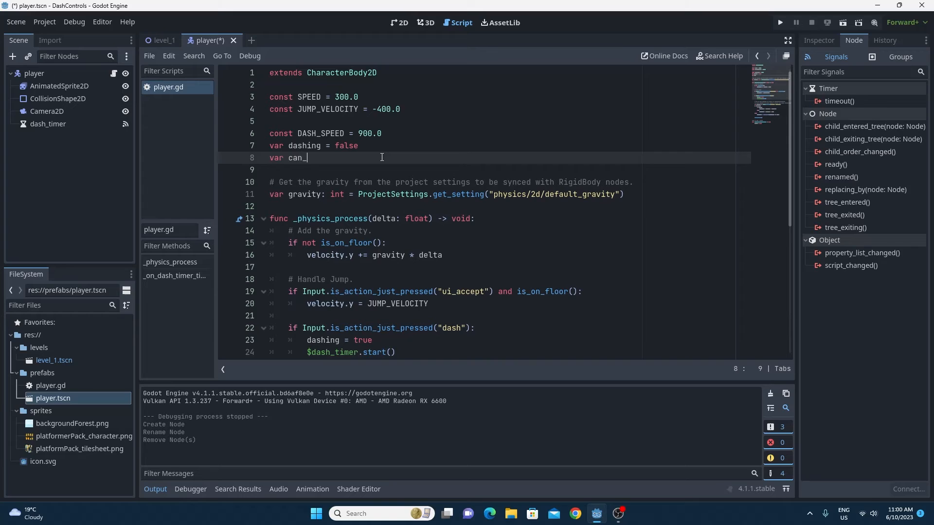
pyautogui.write('dah')
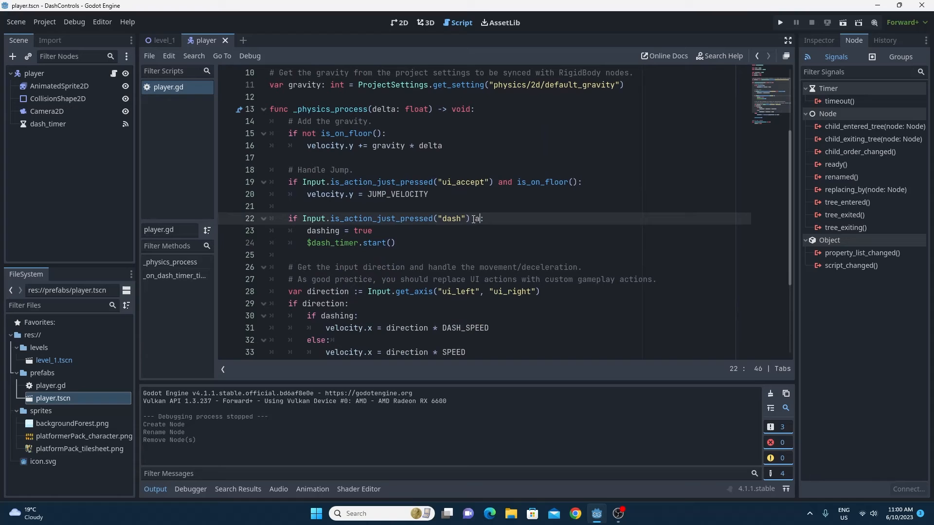
pyautogui.write('and can_dash')
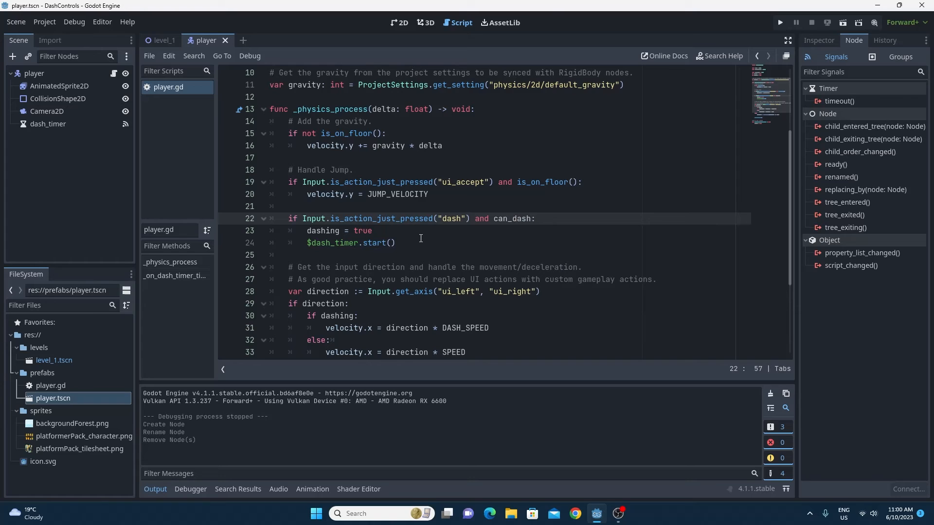
pyautogui.click(34, 73)
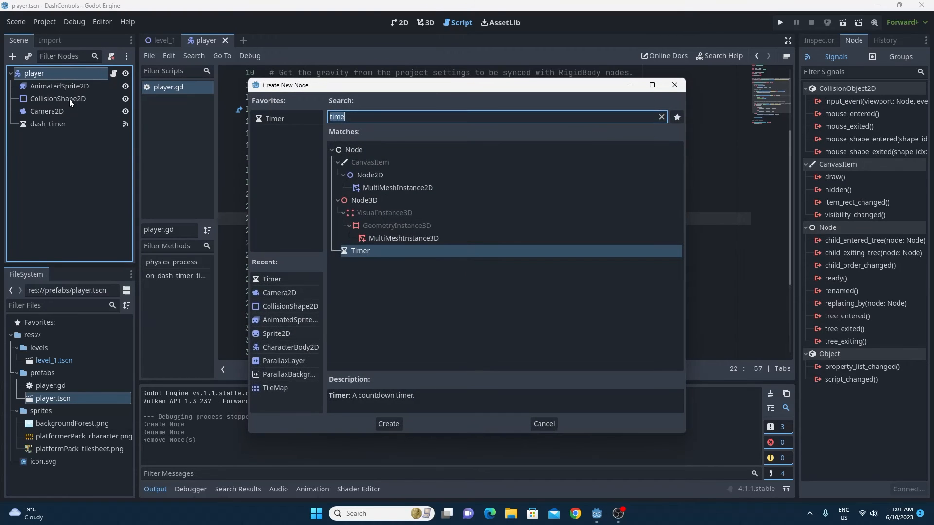
# Create the dash_again_timer Timer and call $dash_again_timer.start() after $dash_timer.start()
pyautogui.click(388, 423)
pyautogui.write('$')
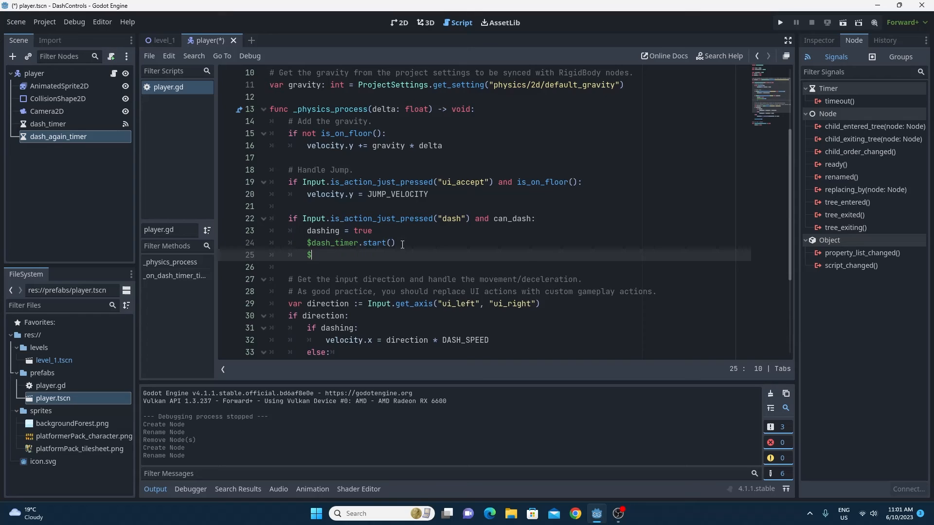
pyautogui.write('dash_again_timer.s')
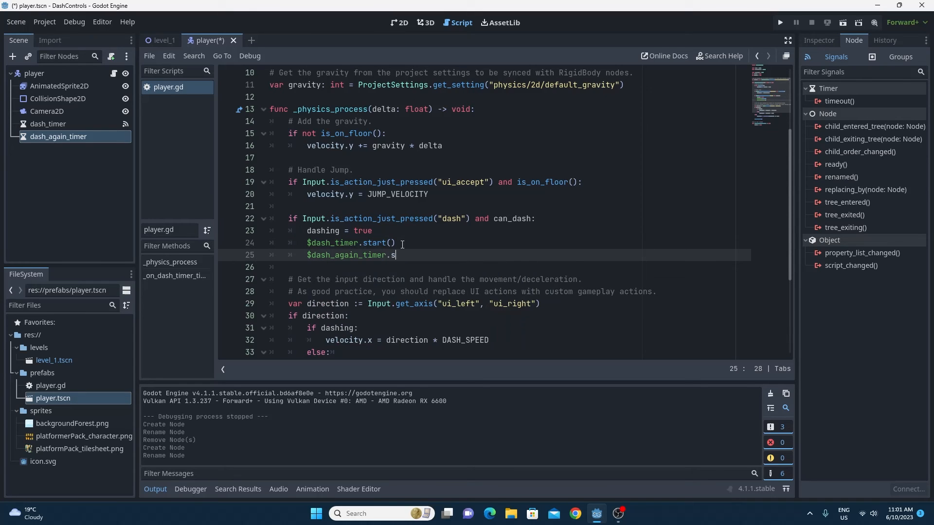
pyautogui.write('tart()')
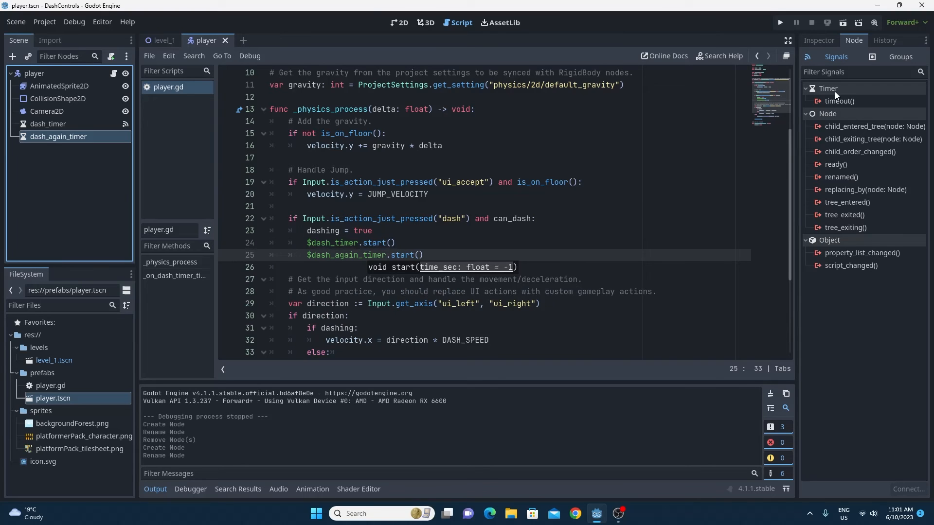
# Connect dash_again_timer's timeout signal to the player and set can_dash = true in its handler
pyautogui.doubleClick(839, 101)
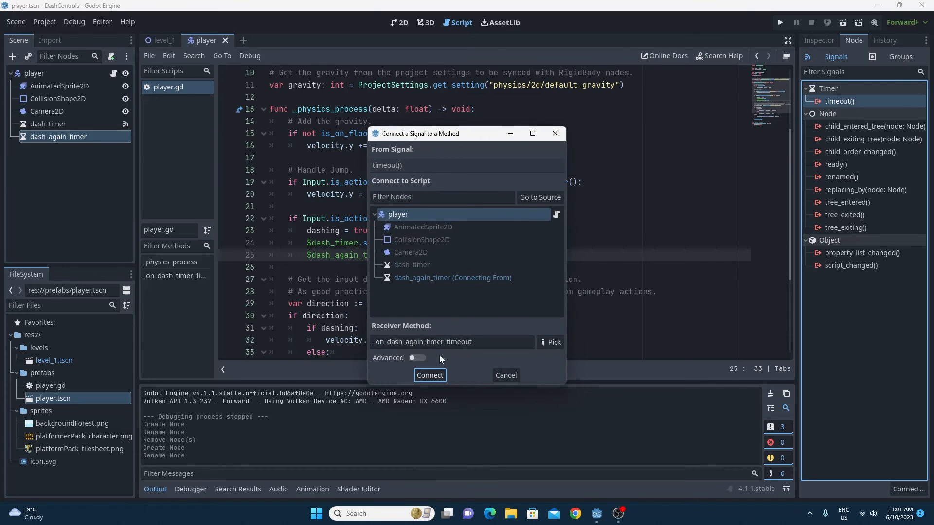
pyautogui.click(429, 376)
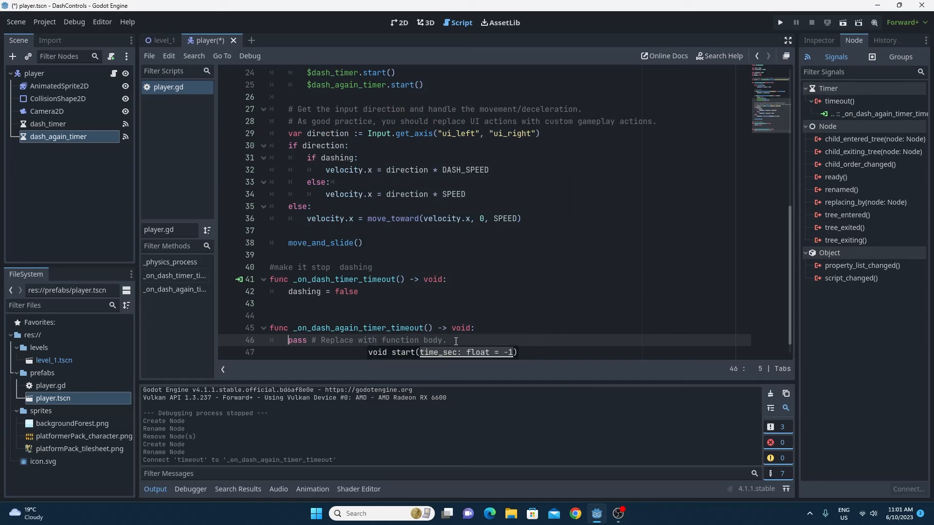
pyautogui.write('can_dash =')
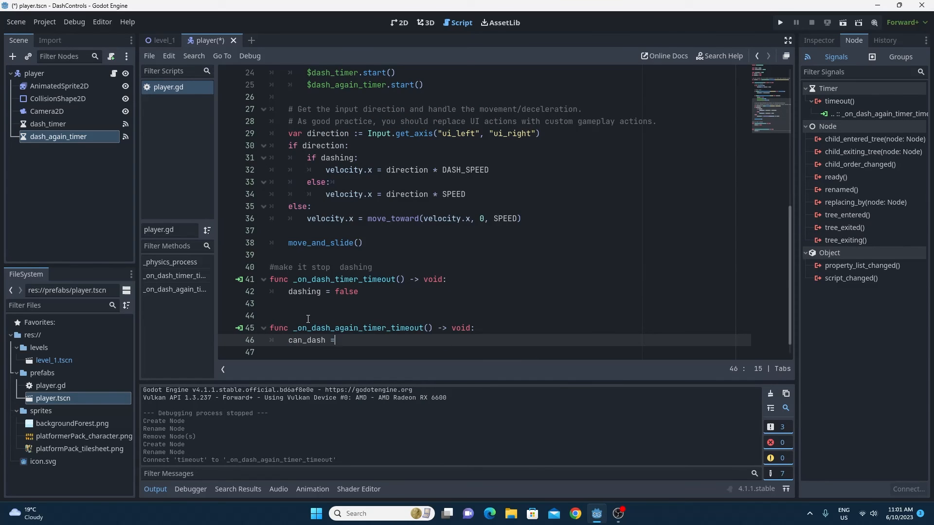
pyautogui.write('true')
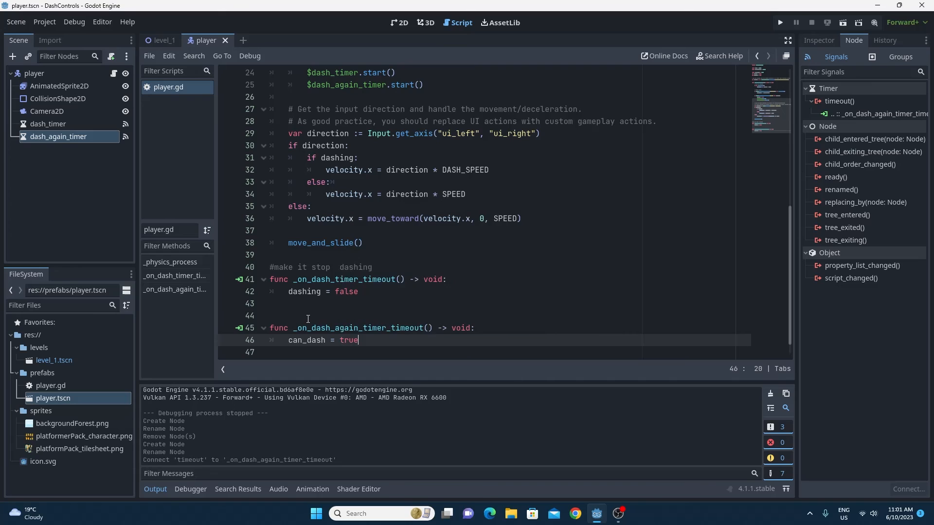
# Add can_dash = false inside the dash block so a dash starts the cooldown
pyautogui.scroll(3)
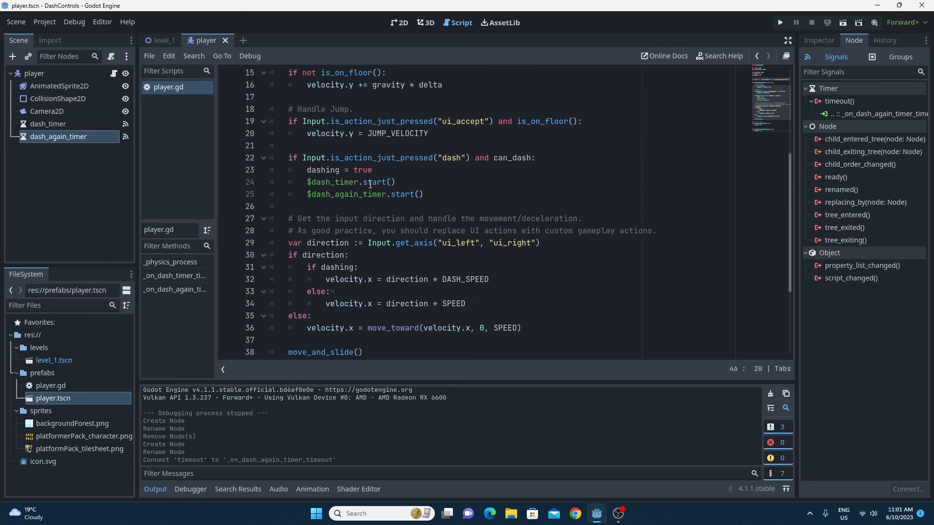
pyautogui.write('can_dash')
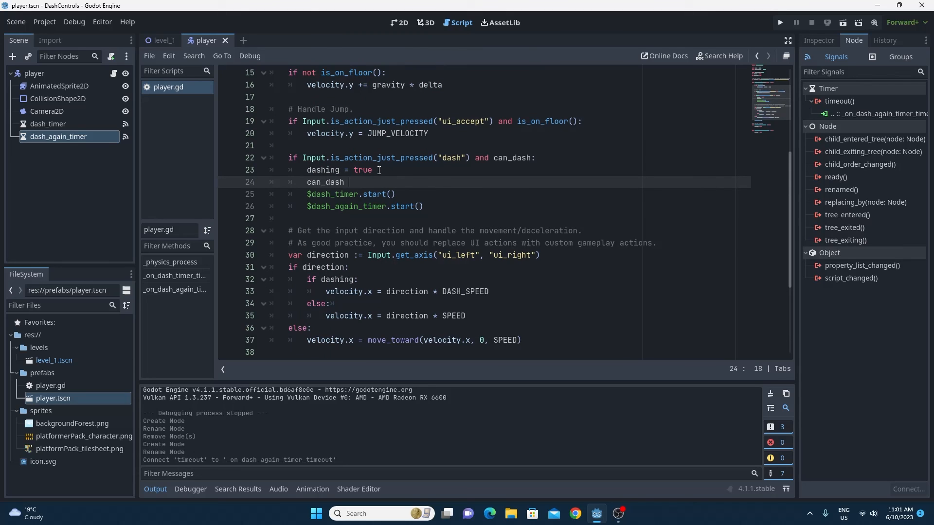
pyautogui.write('= false')
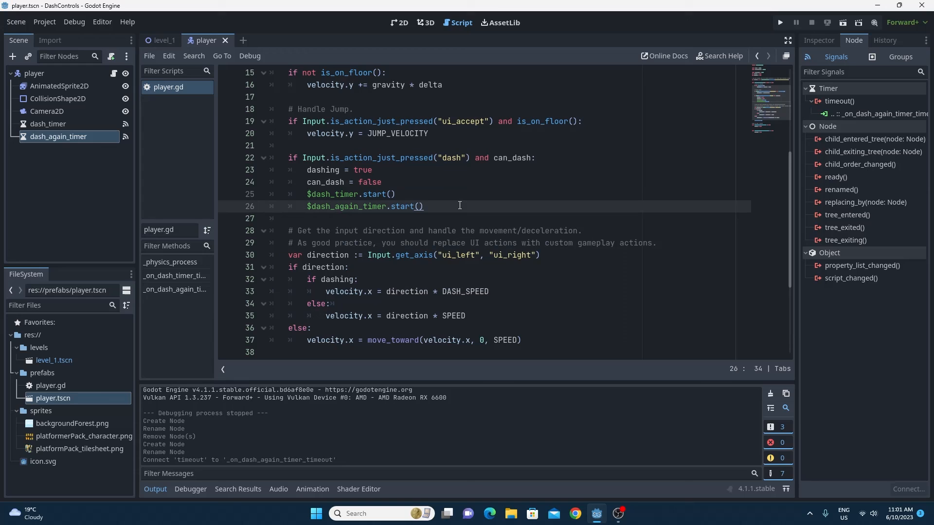
pyautogui.click(817, 40)
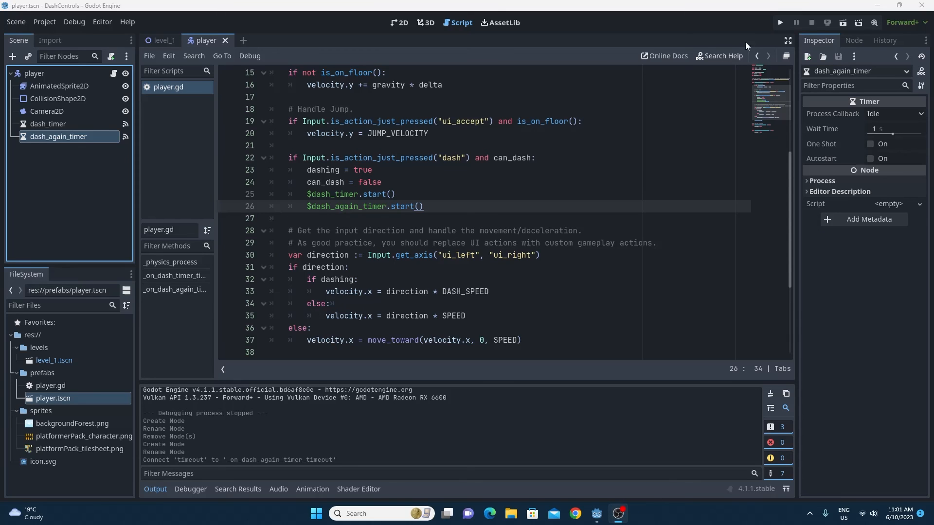
# Run the DashControls project in a debug window to test the dash cooldown
pyautogui.click(779, 22)
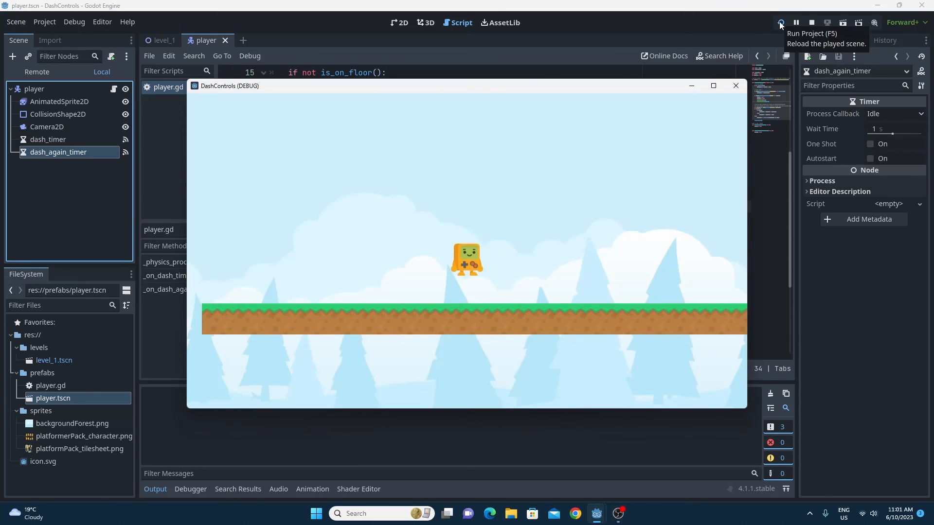
pyautogui.click(779, 22)
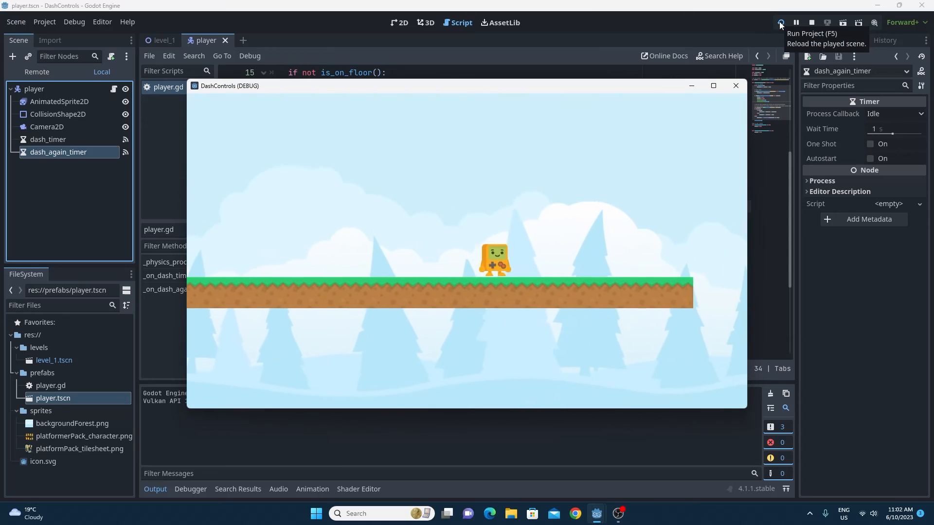